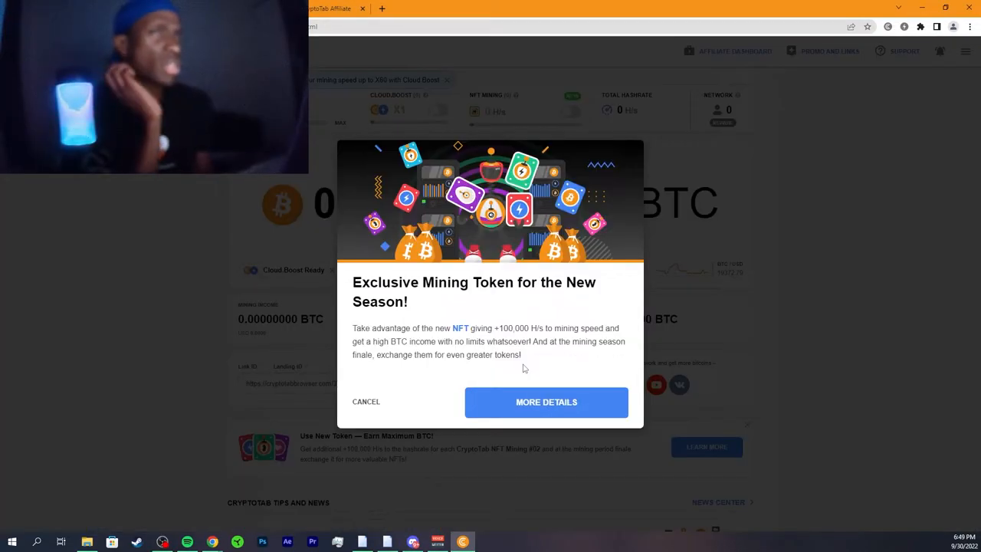
Open the NFT mining token details page, then close that tab to return to the dashboard
{"action": "left_click", "coordinate": [546, 401]}
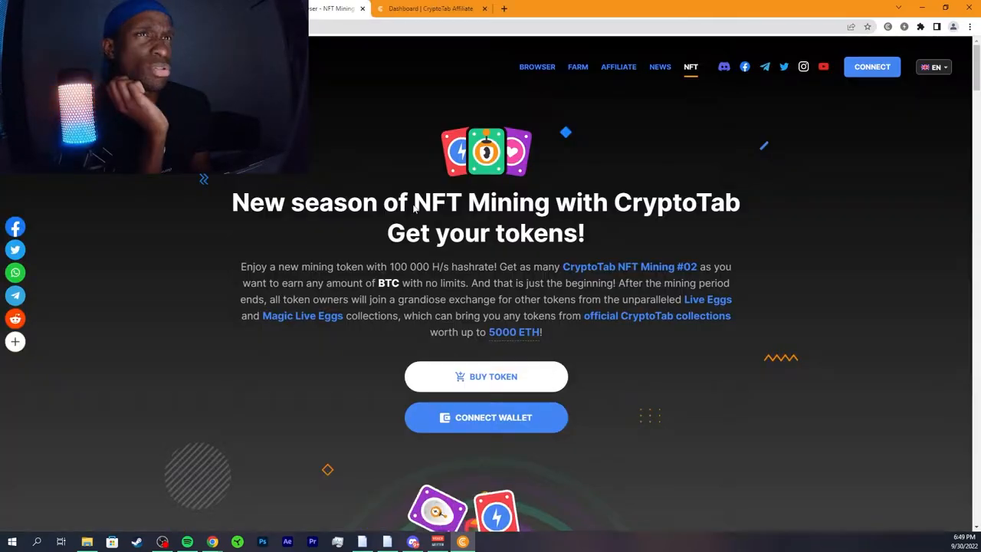
{"action": "left_click", "coordinate": [429, 9]}
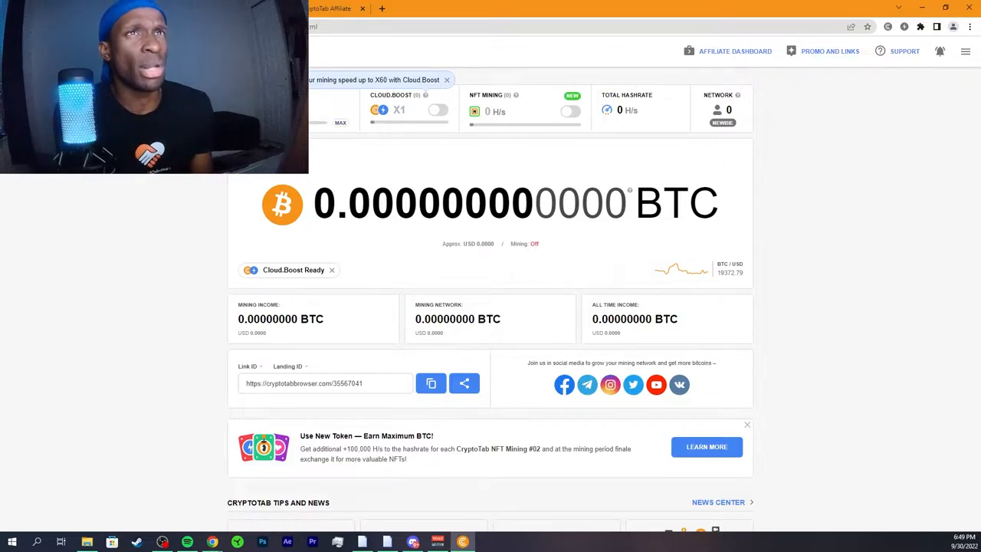
Use the mining speed toggle to bring up the Turn On Mining prompt
{"action": "left_click", "coordinate": [438, 109]}
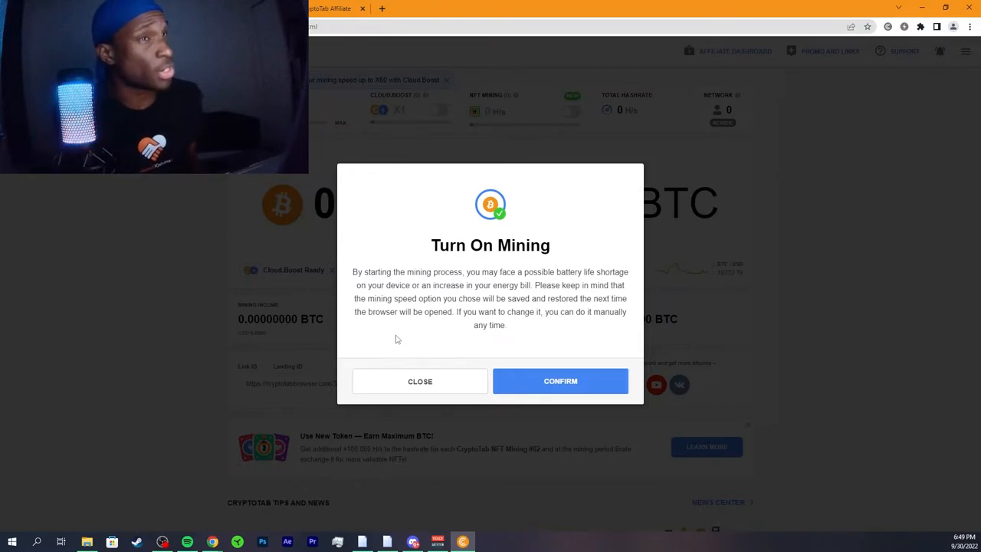
Close the Turn On Mining dialog without confirming, so mining stays off
{"action": "left_click", "coordinate": [560, 381]}
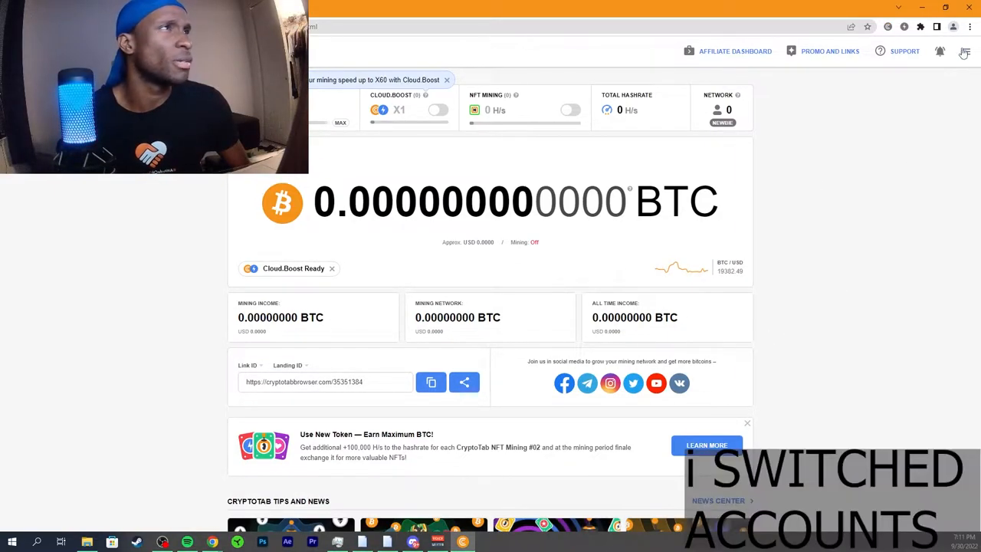
{"action": "left_click", "coordinate": [964, 51]}
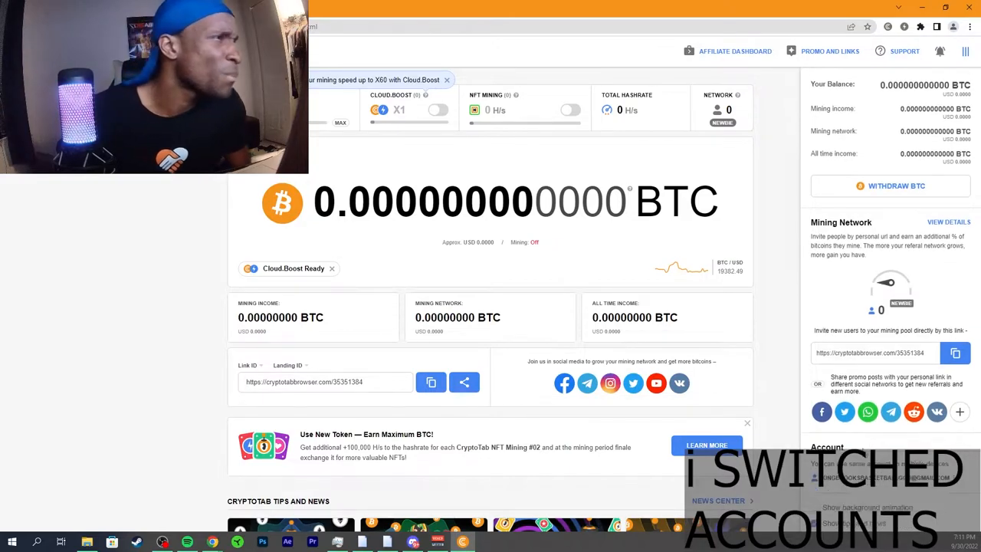
{"action": "scroll", "scroll_direction": "down", "scroll_amount": 3}
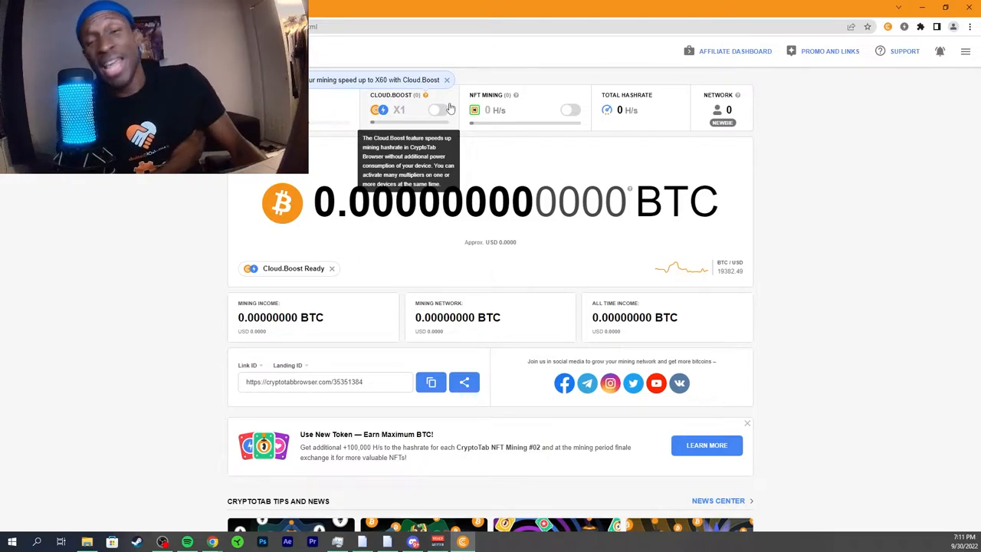
Set mining speed to MAX (about 2700 H/s) and sort Task Manager processes by CPU
{"action": "left_click_drag", "start_coordinate": [434, 110], "coordinate": [321, 121]}
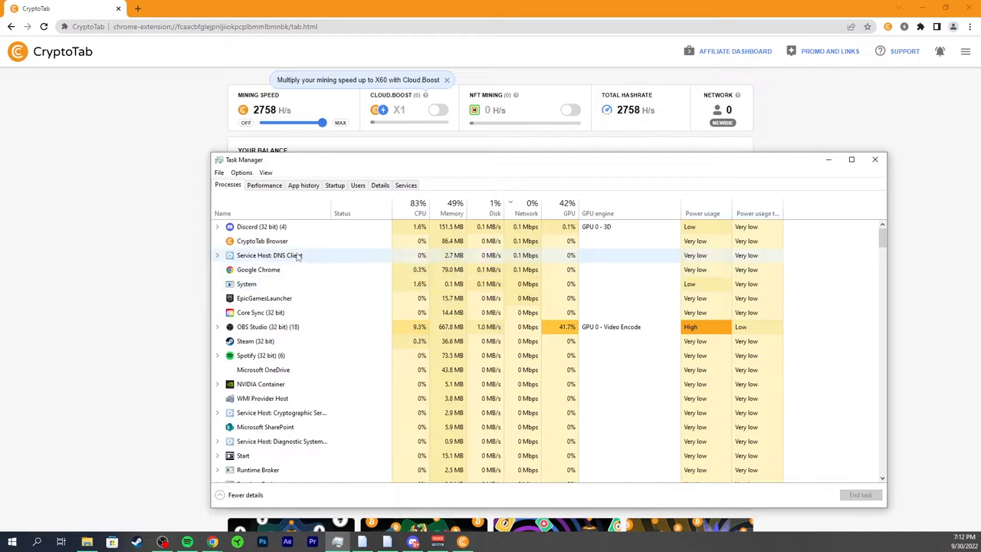
{"action": "left_click", "coordinate": [418, 203]}
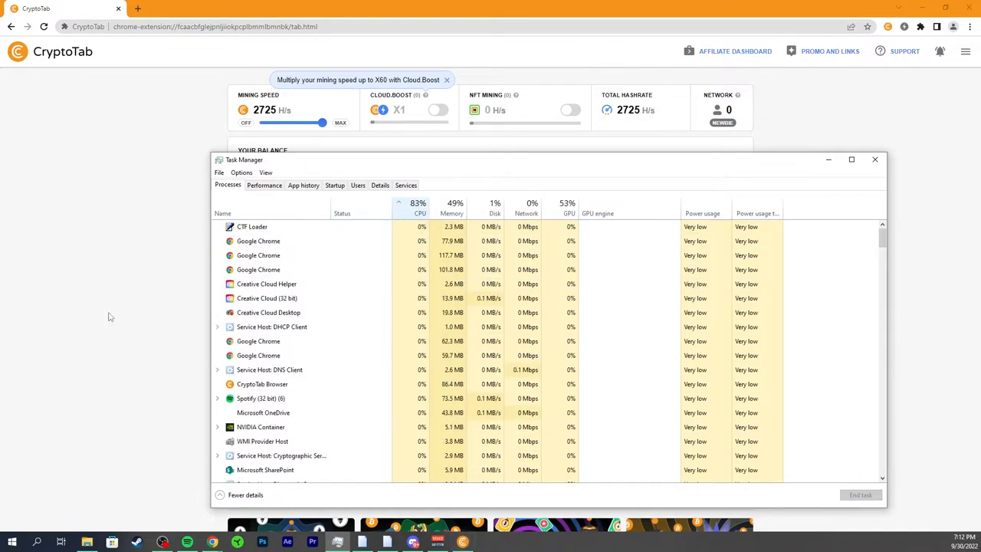